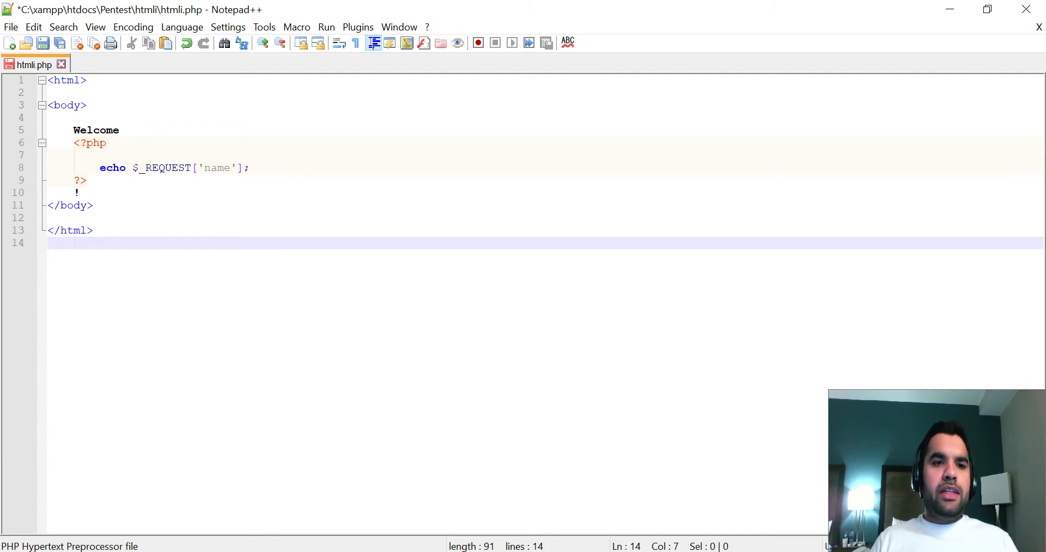
# Review the htmli.php source: the opening html tag, the Welcome text, and the name echo
pyautogui.click(60, 93)
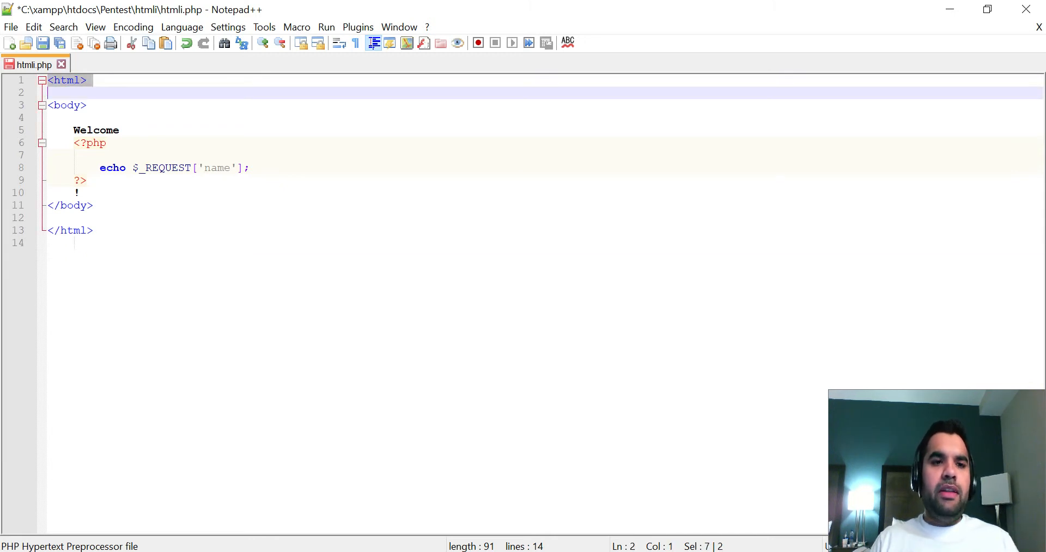
pyautogui.doubleClick(95, 130)
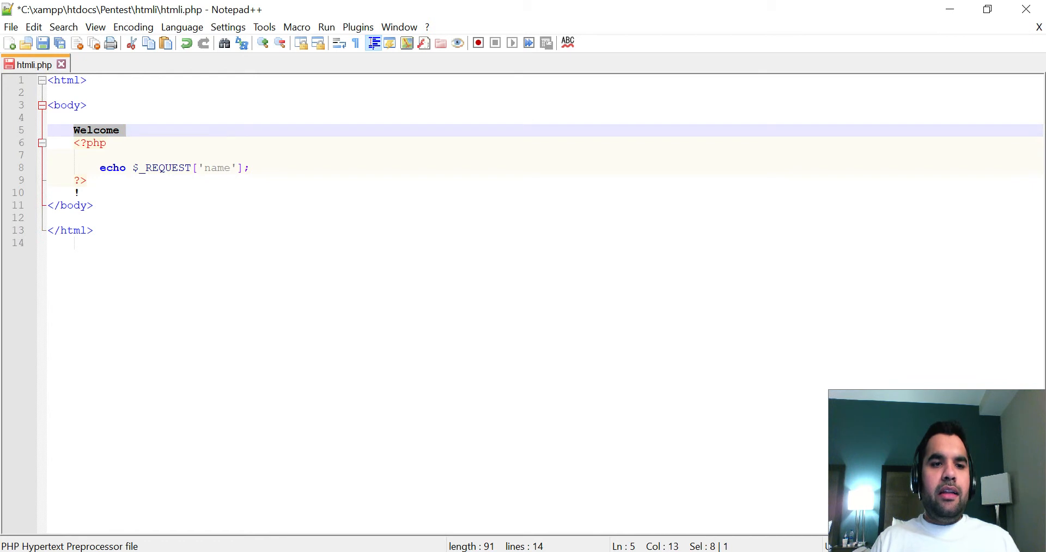
pyautogui.click(113, 167)
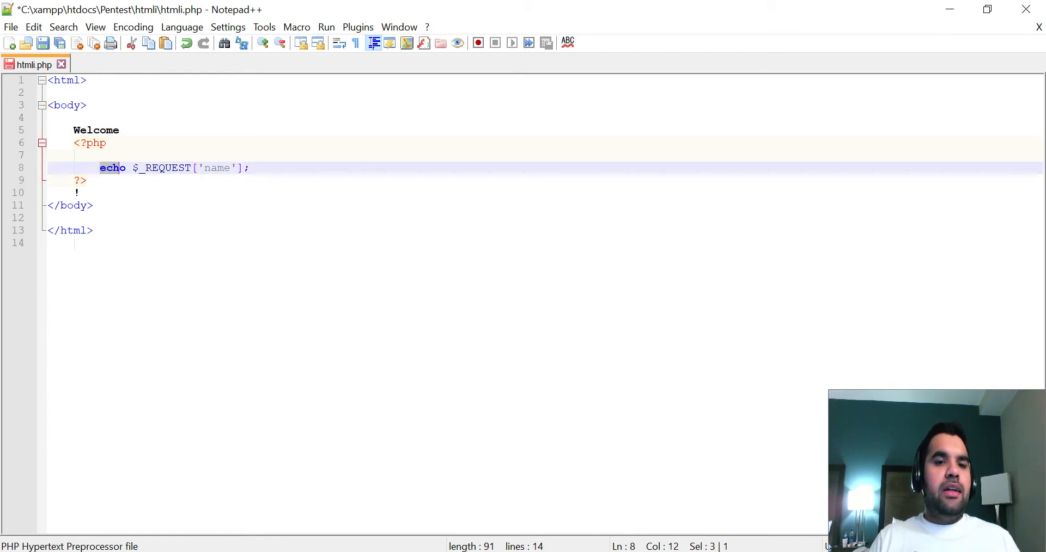
pyautogui.click(250, 167)
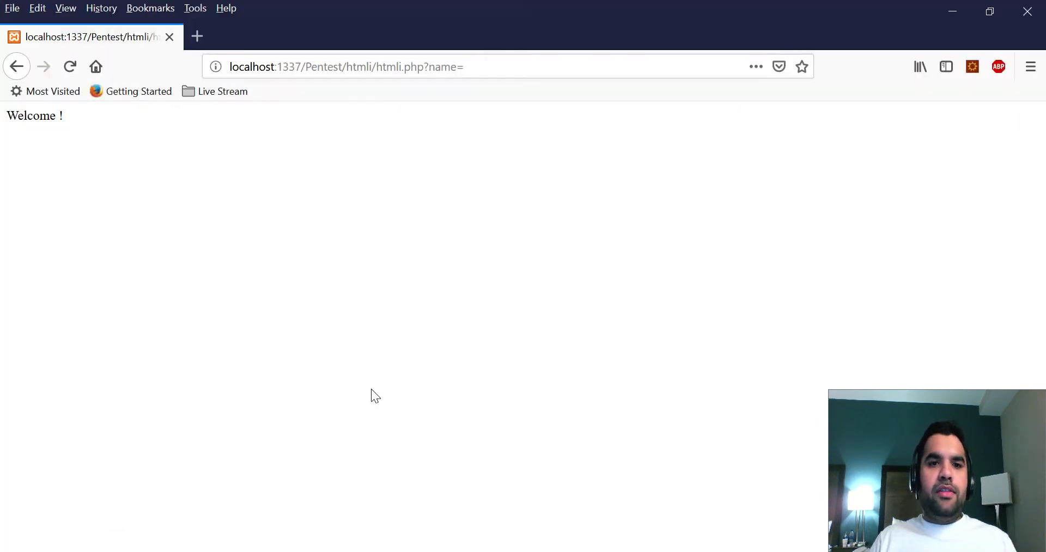
pyautogui.moveTo(485, 204)
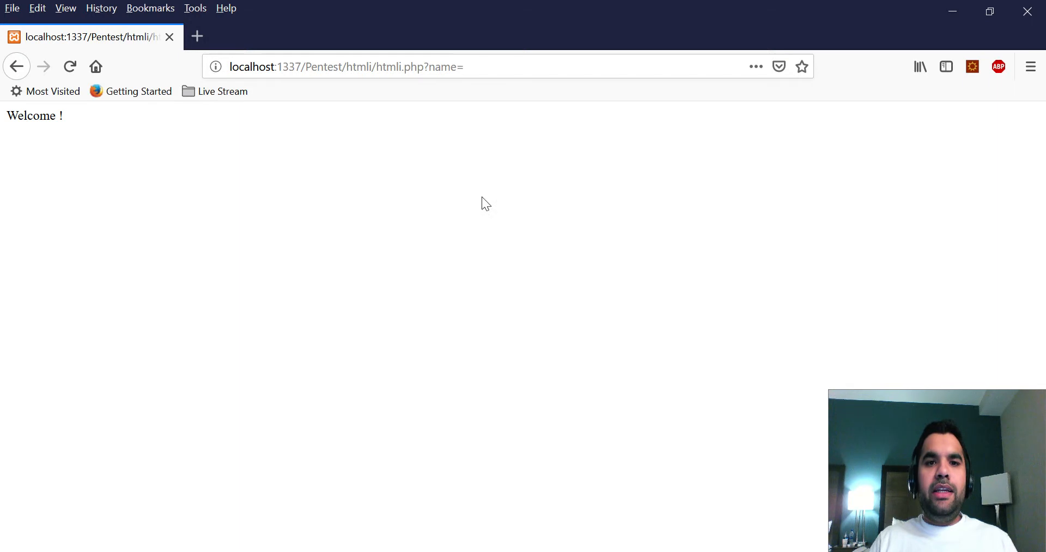
# Set name=Bhaumik in the page address so the page greets Welcome Bhaumik !
pyautogui.click(467, 66)
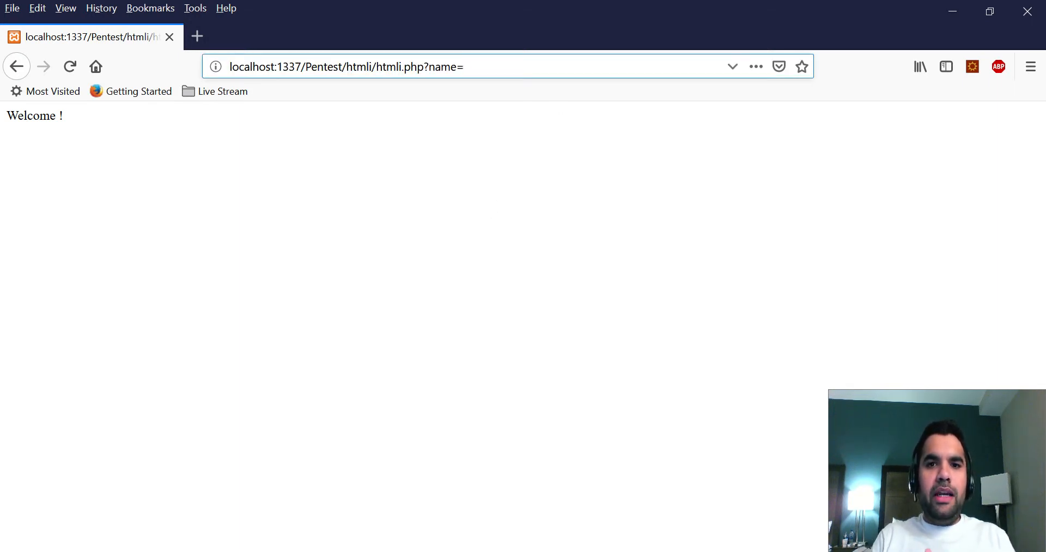
pyautogui.write('Bhai')
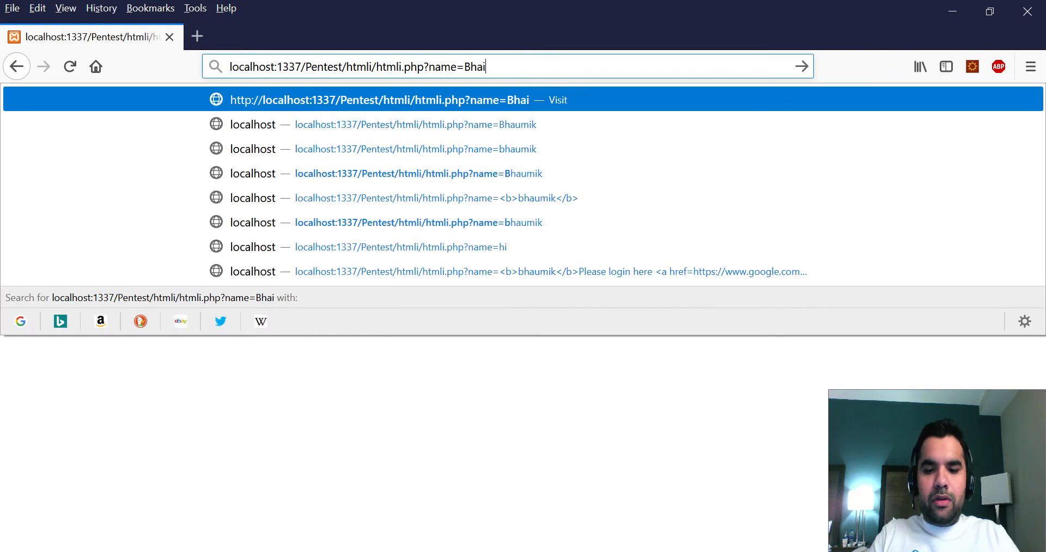
pyautogui.write('umik')
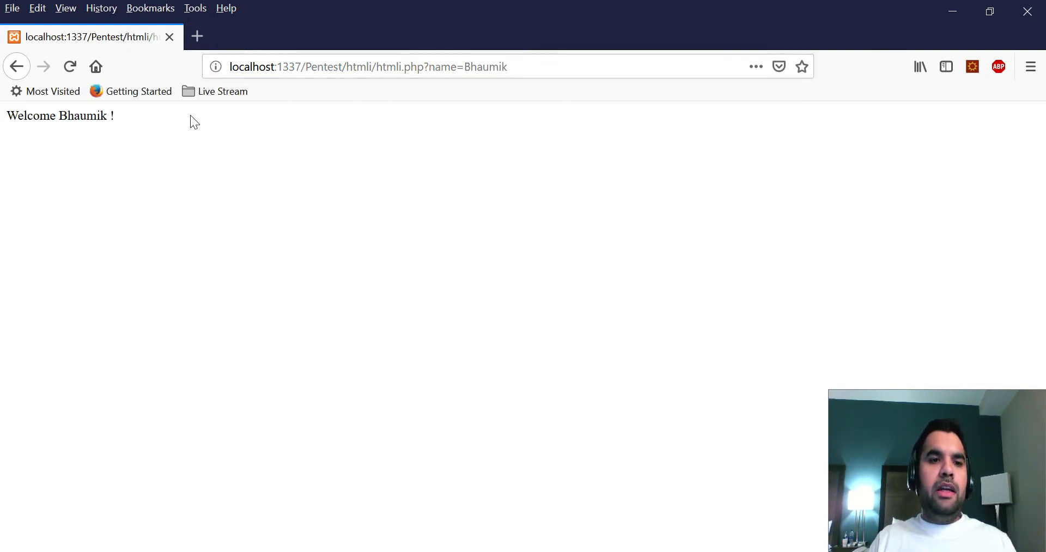
pyautogui.moveTo(559, 147)
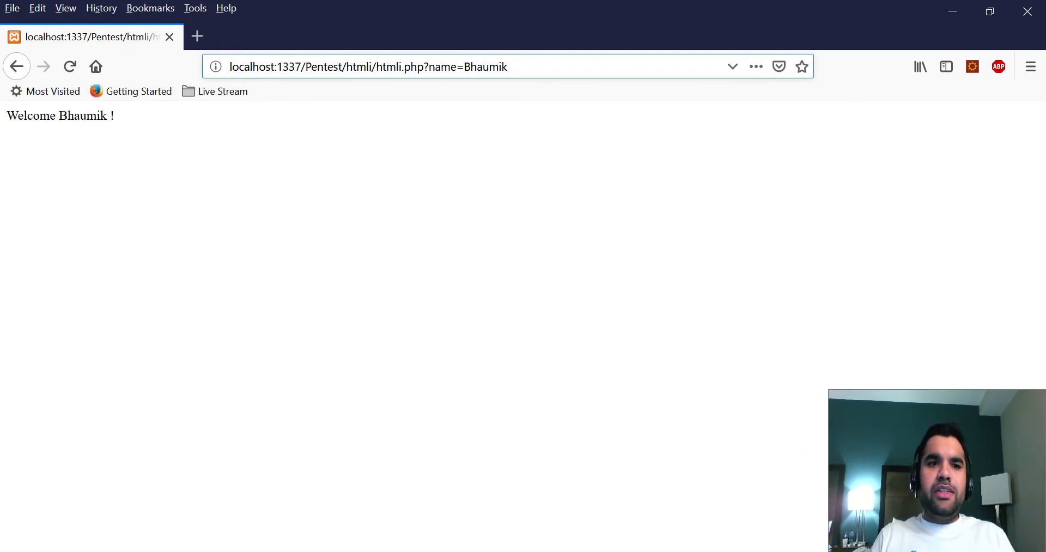
# Reload the page with name=<b>Bhaumik</b> so Bhaumik renders in bold
pyautogui.click(465, 67)
pyautogui.write('<b>')
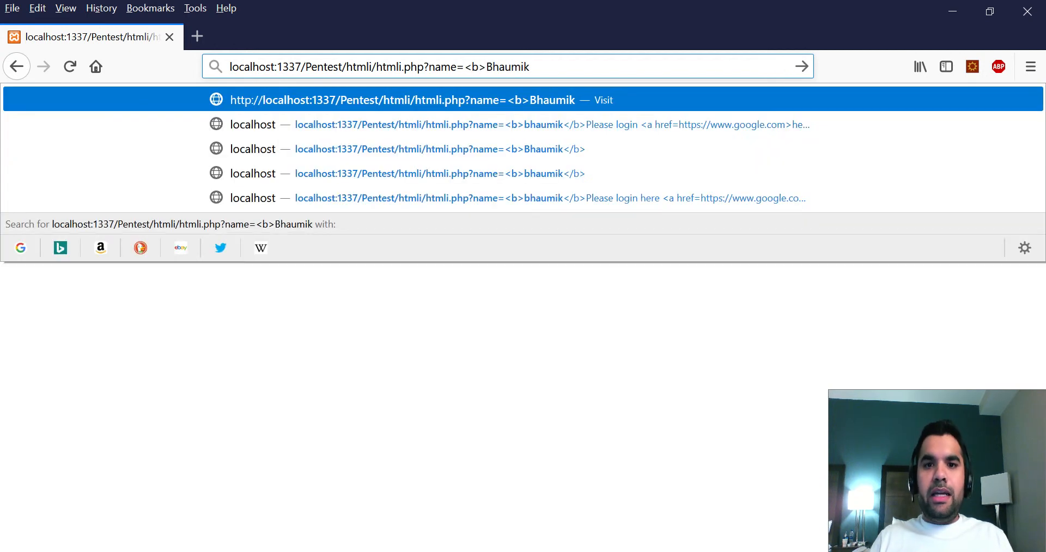
pyautogui.write('</')
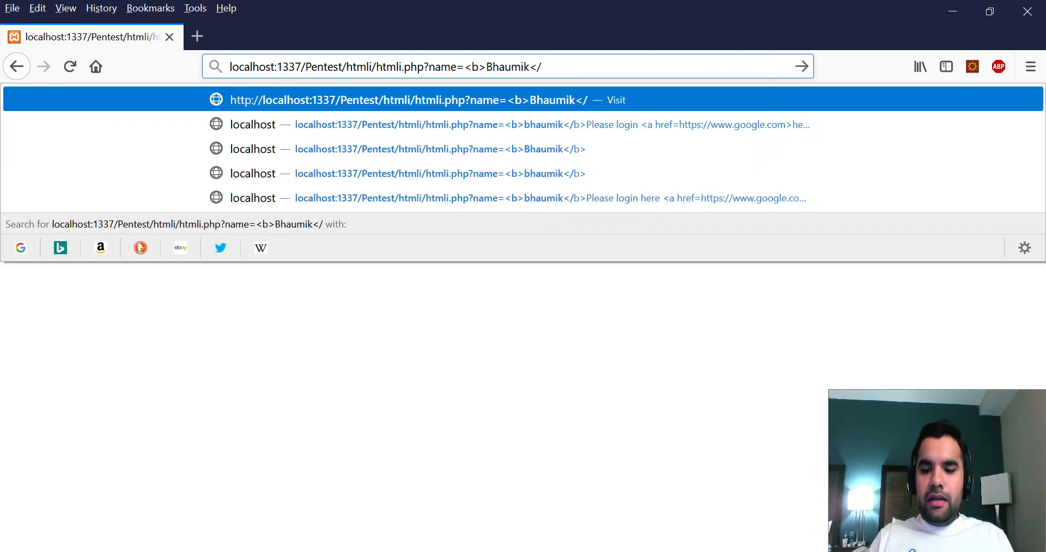
pyautogui.press('Return')
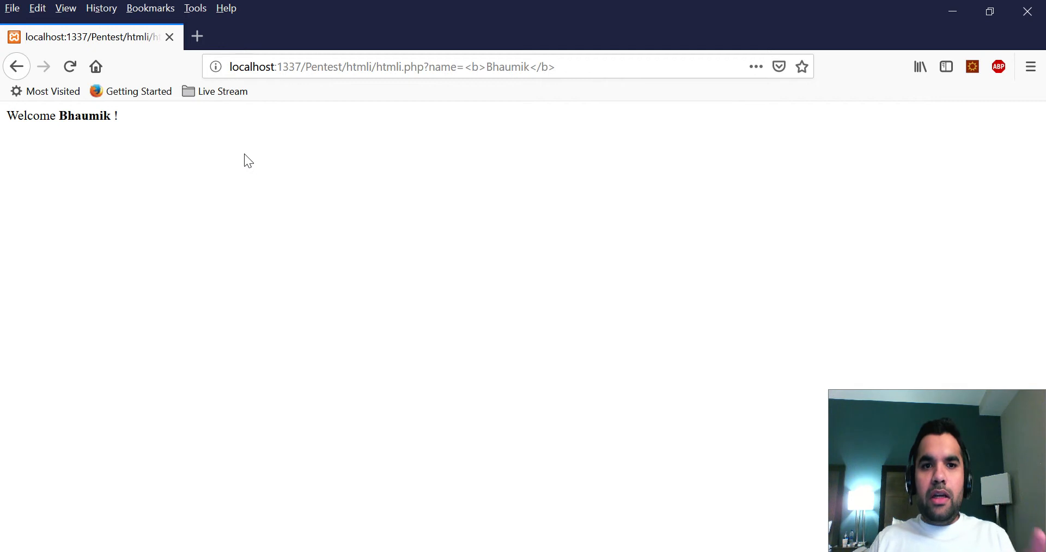
pyautogui.click(196, 36)
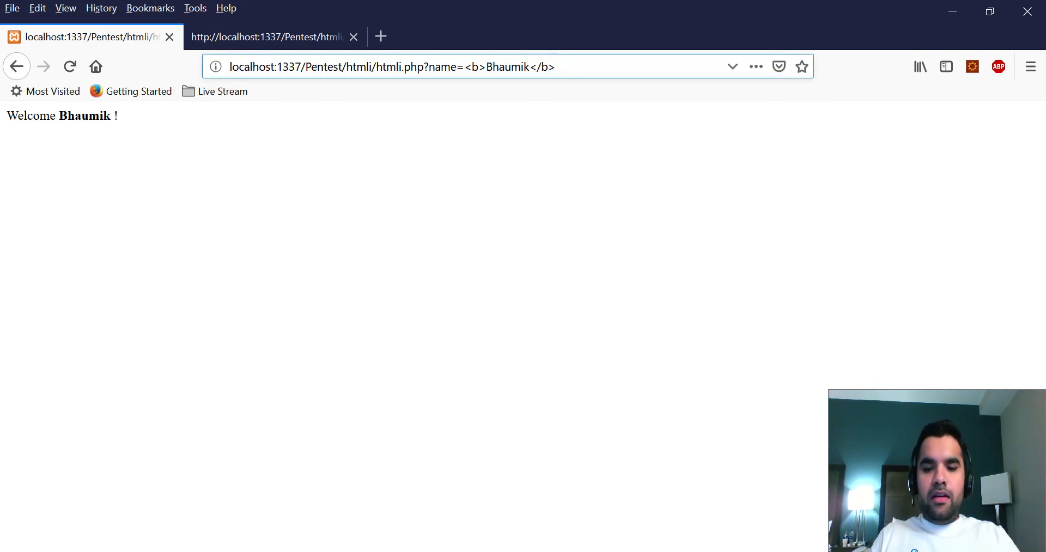
pyautogui.write('Hello Plea')
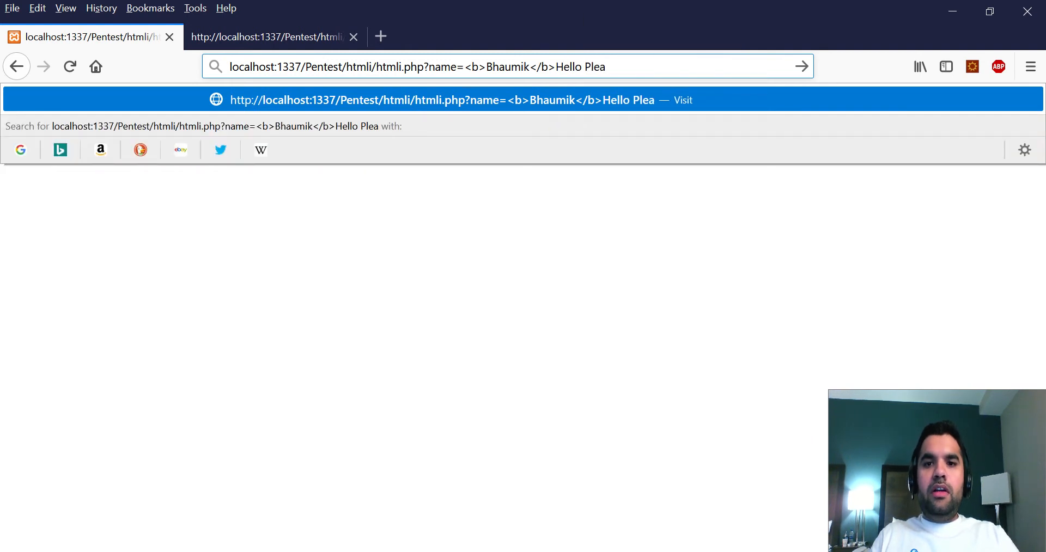
pyautogui.write('se Login')
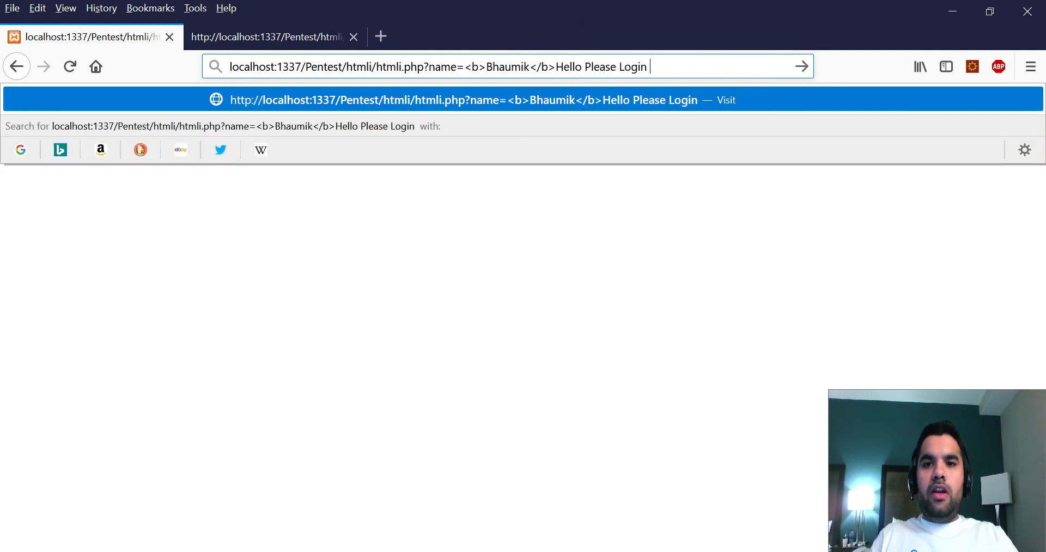
pyautogui.write('<')
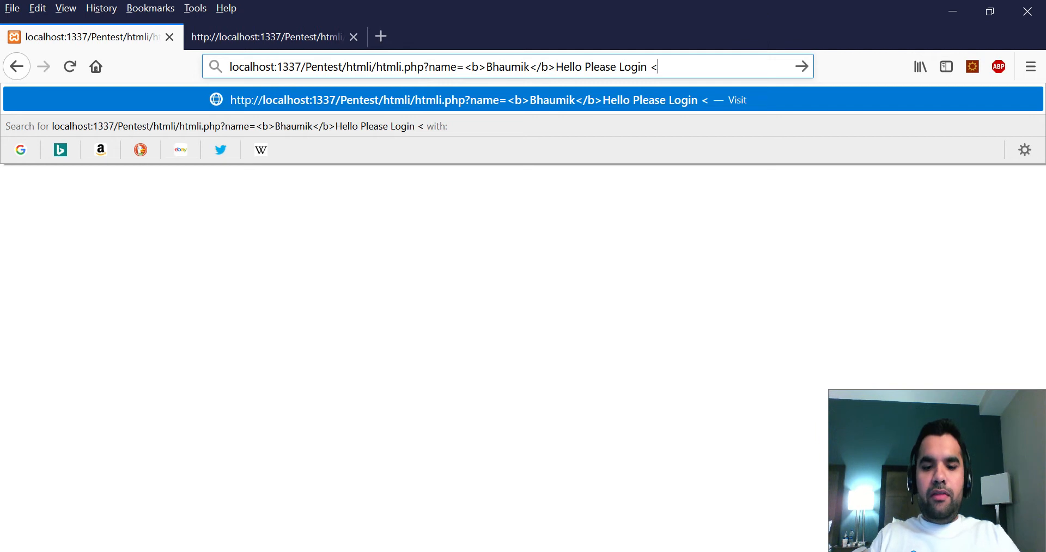
pyautogui.write('a hre')
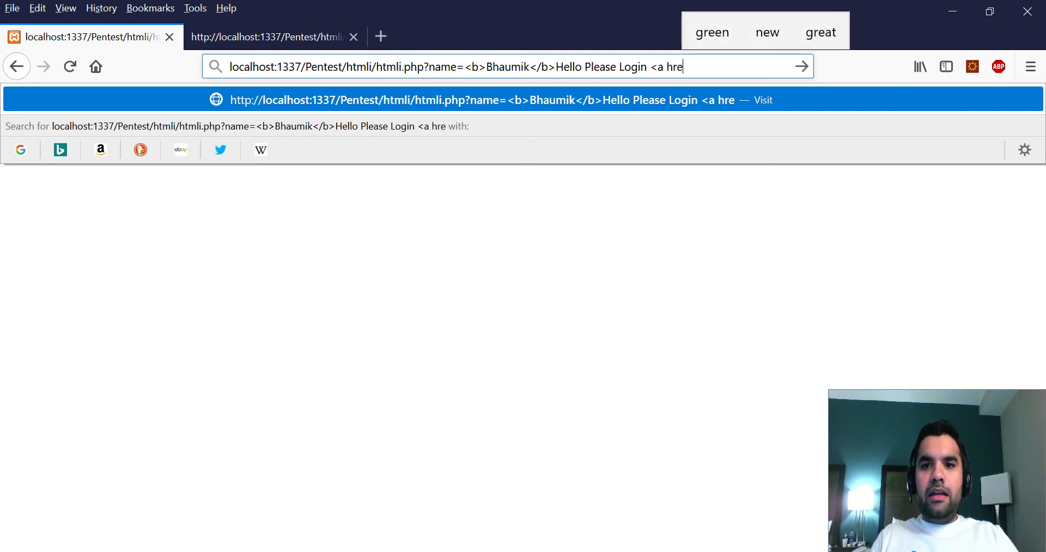
pyautogui.write('f=')
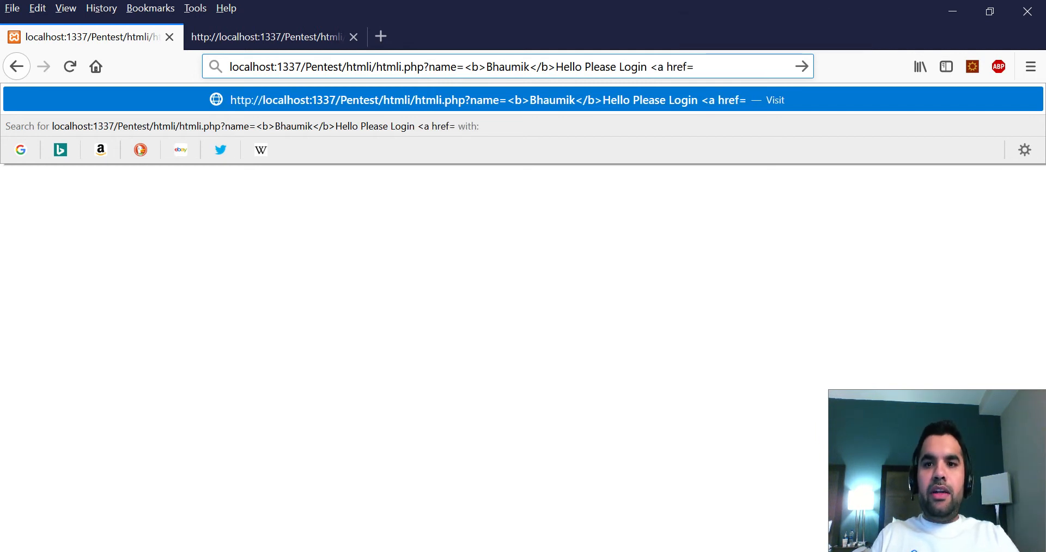
pyautogui.write('https:')
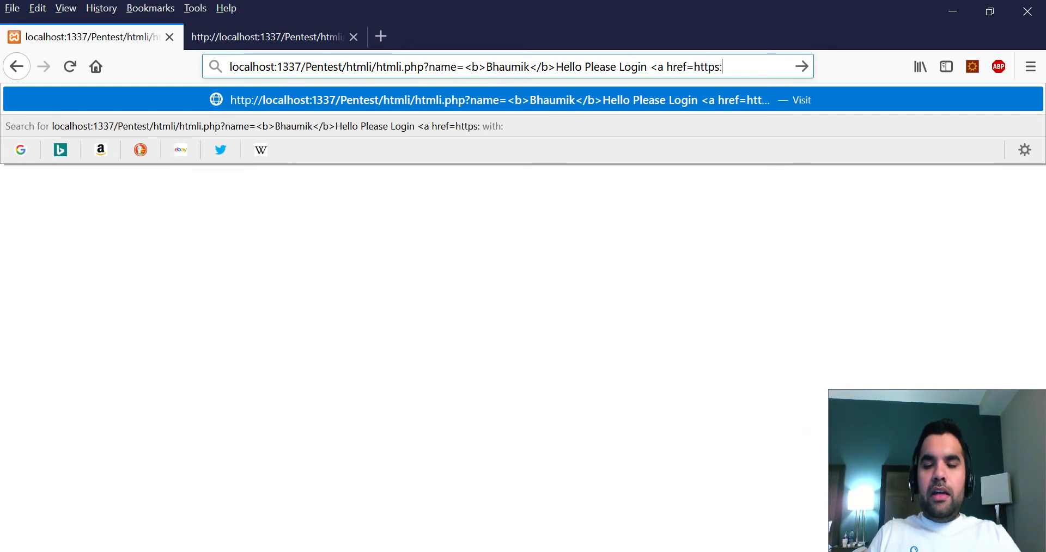
pyautogui.write('//www.google.co')
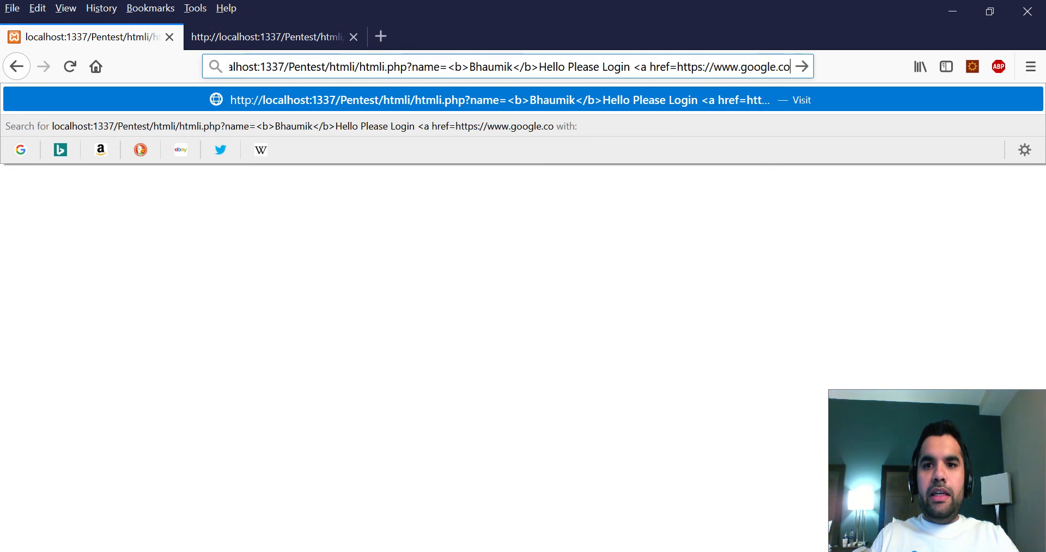
pyautogui.write('m>')
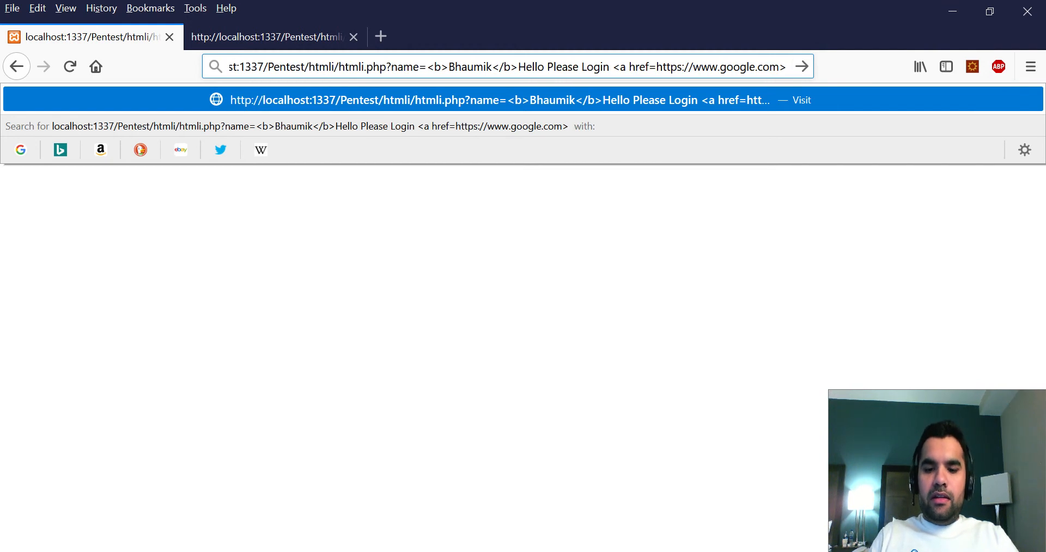
pyautogui.write('here')
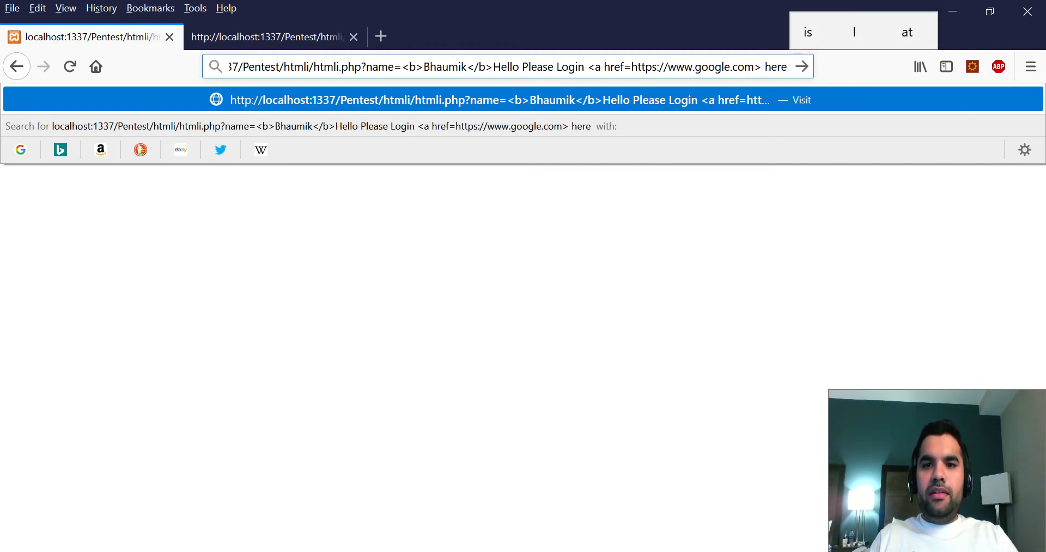
pyautogui.write('</a>')
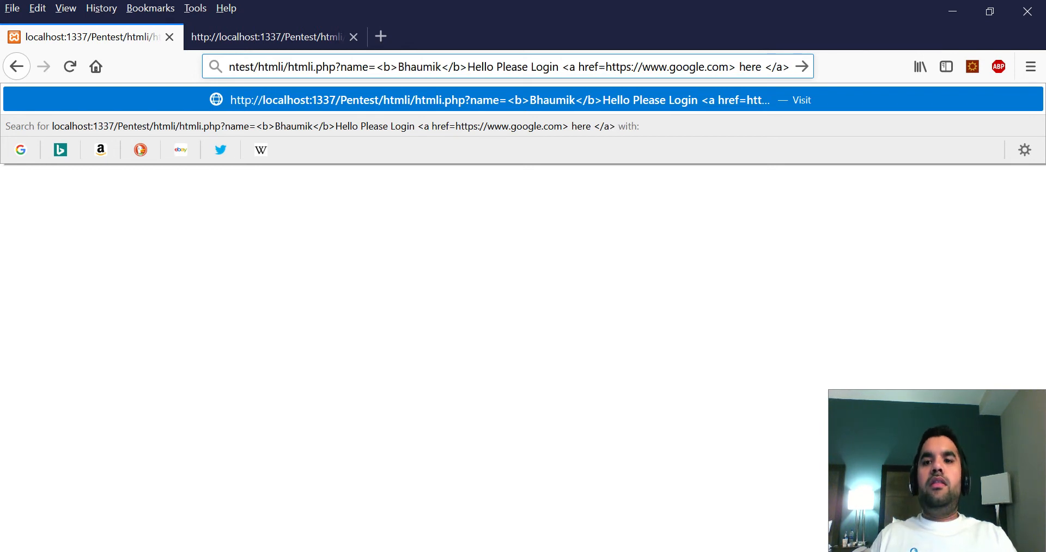
pyautogui.press('Return')
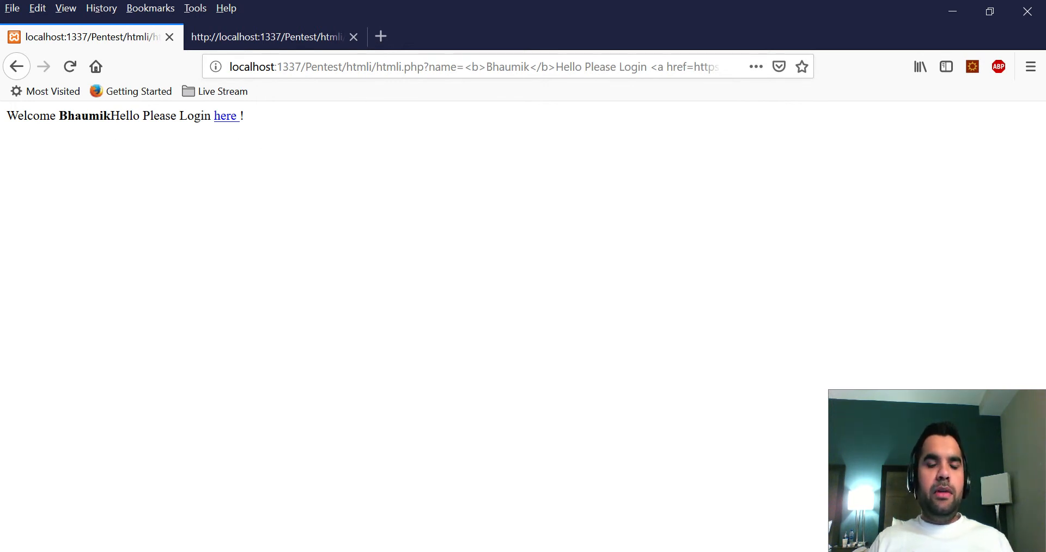
pyautogui.moveTo(226, 115)
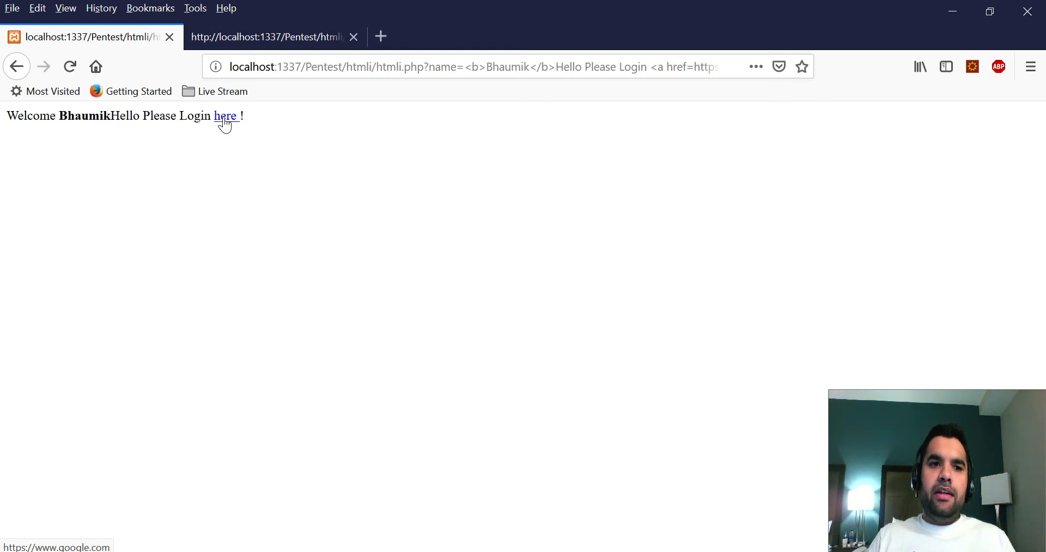
# Follow the injected 'here' link to google.com, then return to the localhost Welcome tab
pyautogui.click(225, 116)
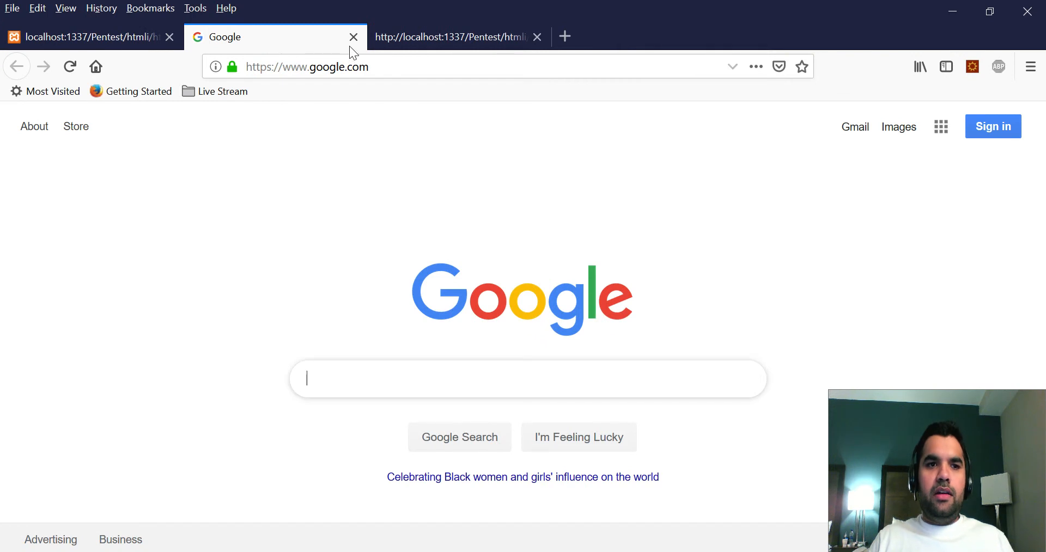
pyautogui.click(87, 37)
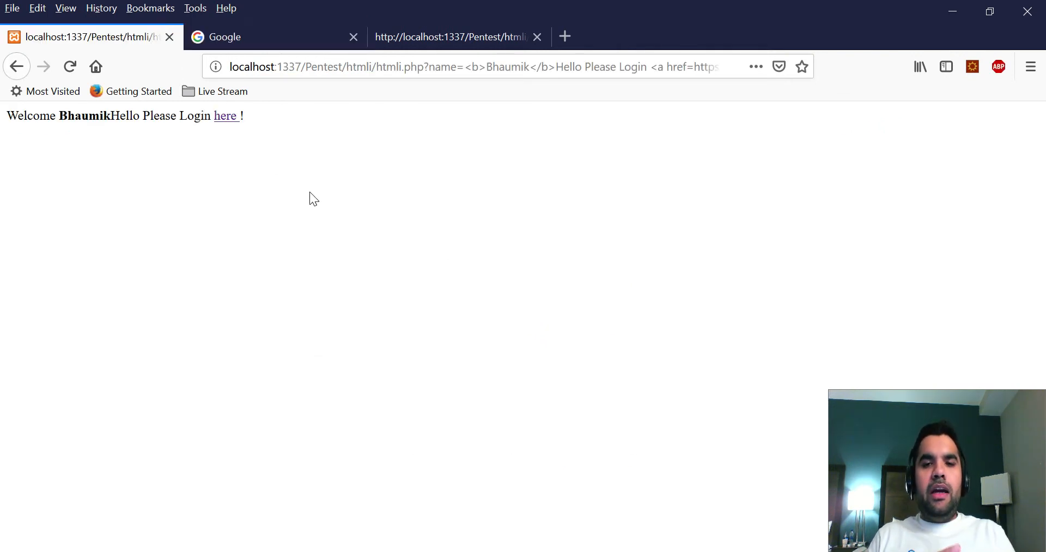
pyautogui.moveTo(367, 112)
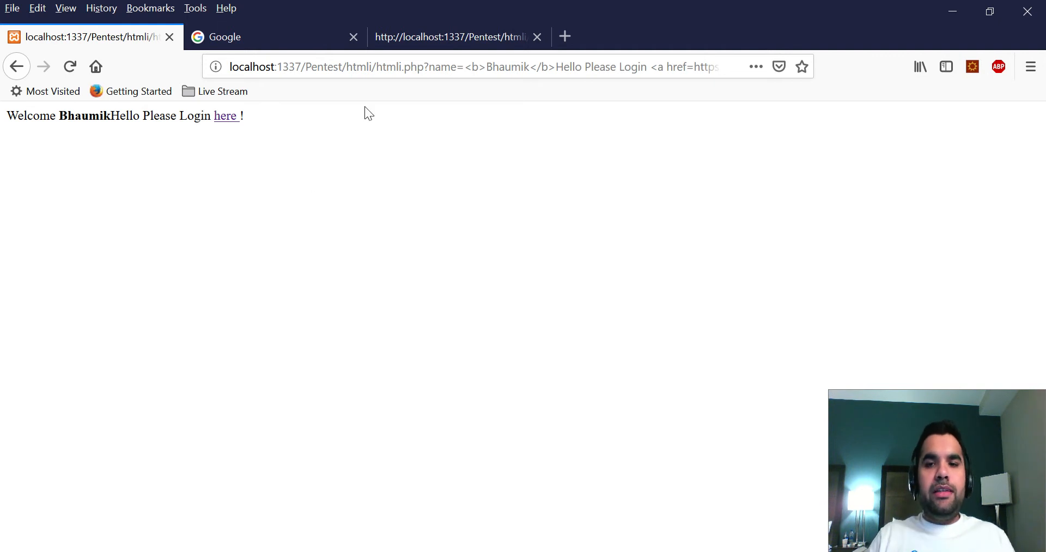
# Review the crafted injection URL, then open a blank new tab
pyautogui.click(467, 66)
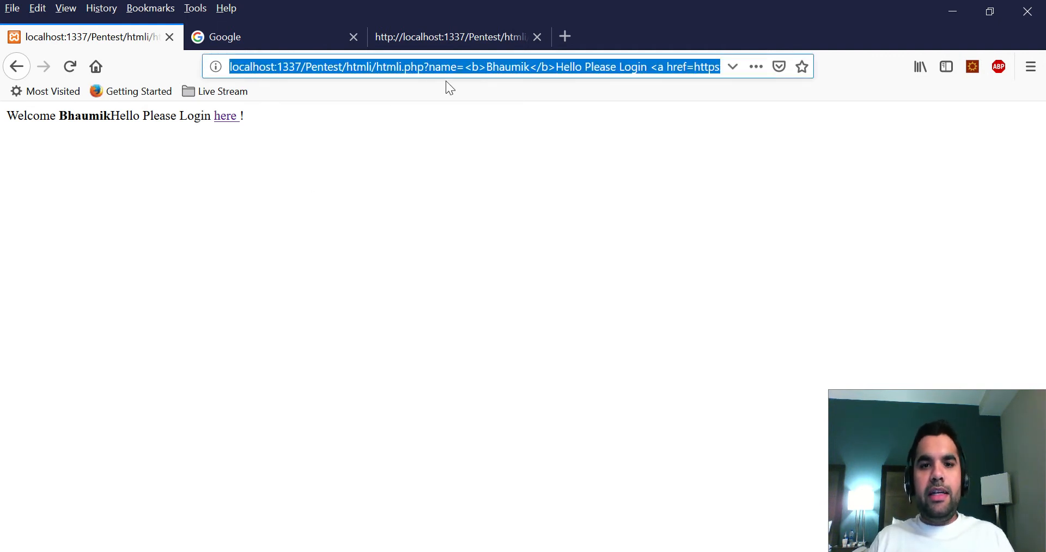
pyautogui.moveTo(456, 184)
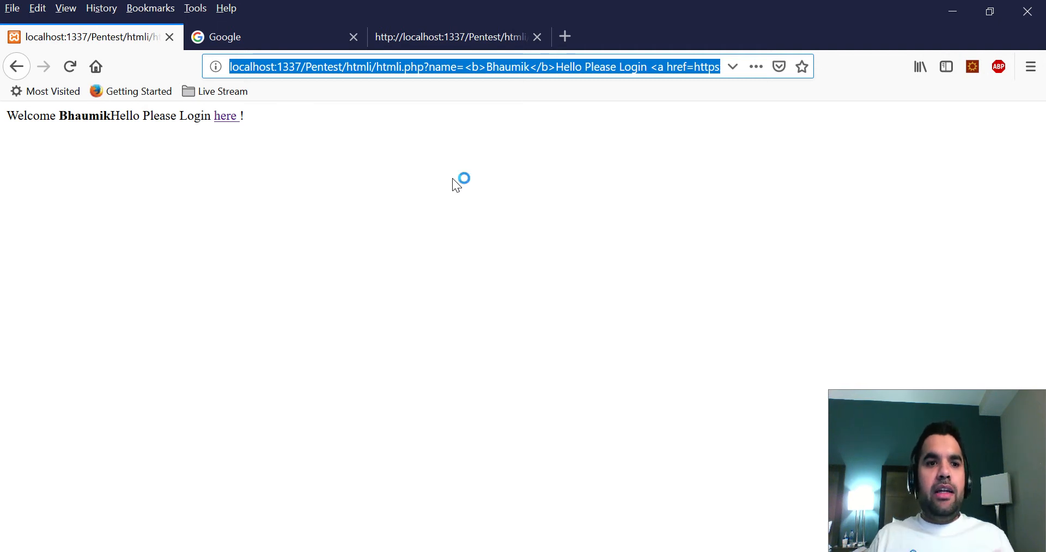
pyautogui.moveTo(455, 184)
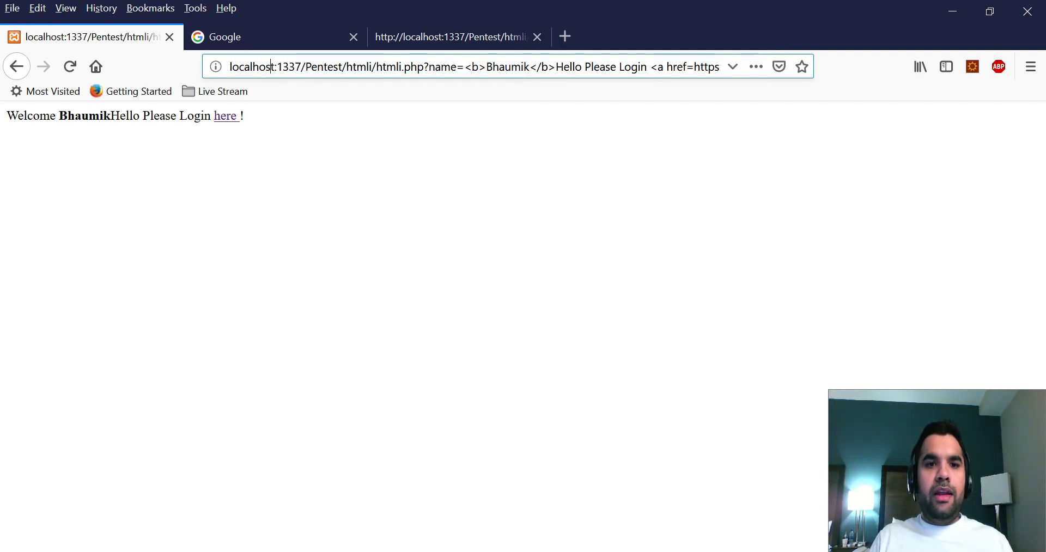
pyautogui.doubleClick(264, 66)
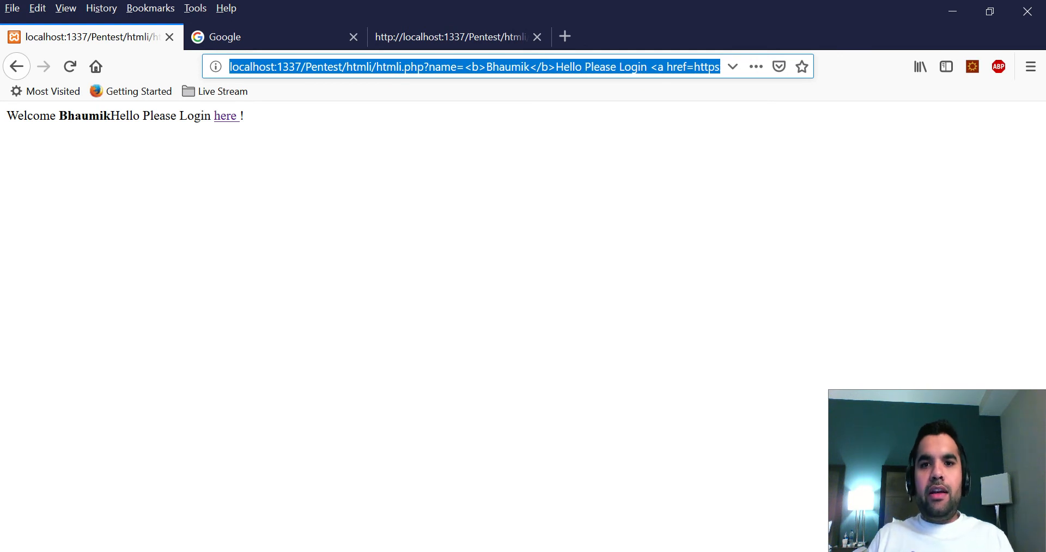
pyautogui.click(499, 244)
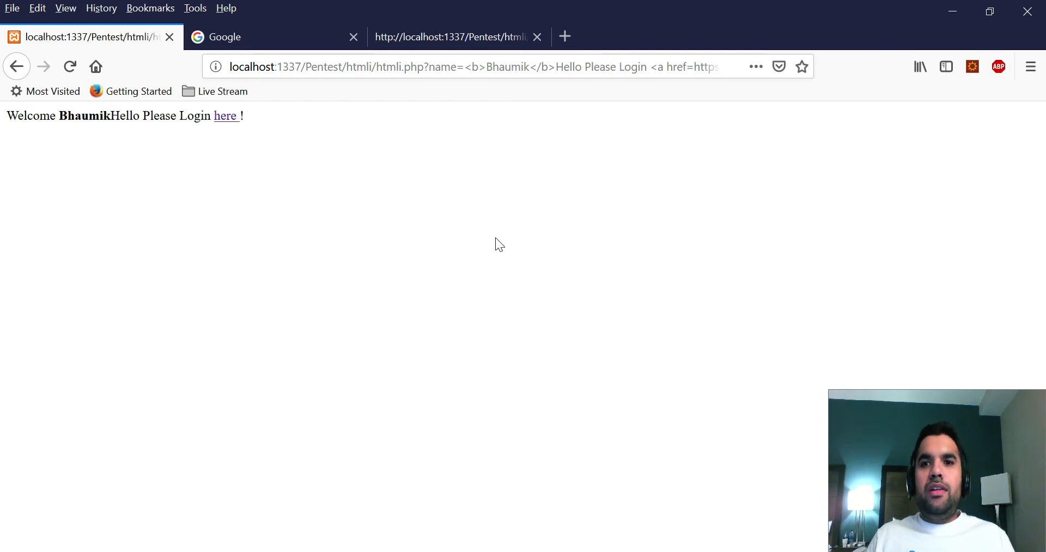
pyautogui.moveTo(565, 36)
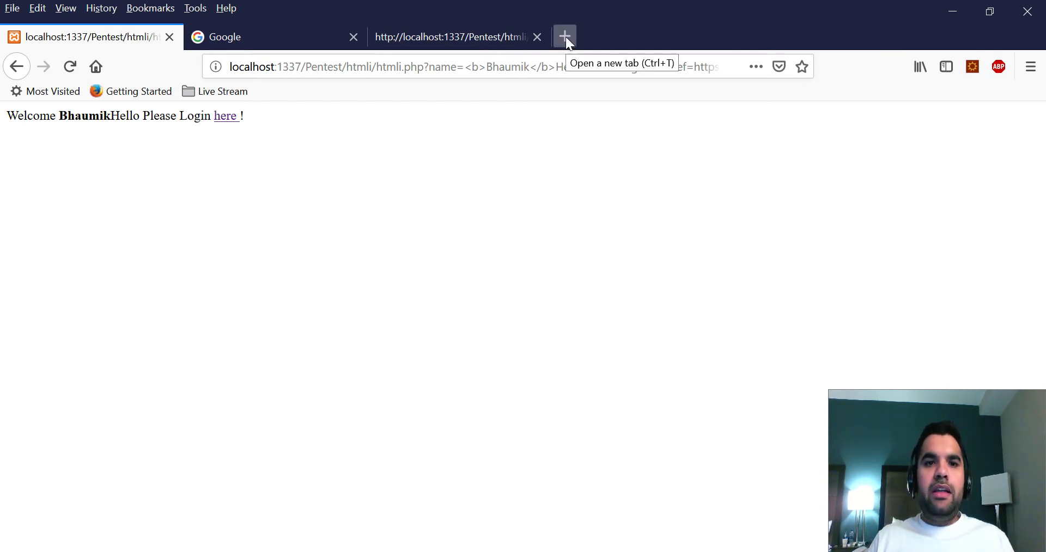
pyautogui.click(564, 37)
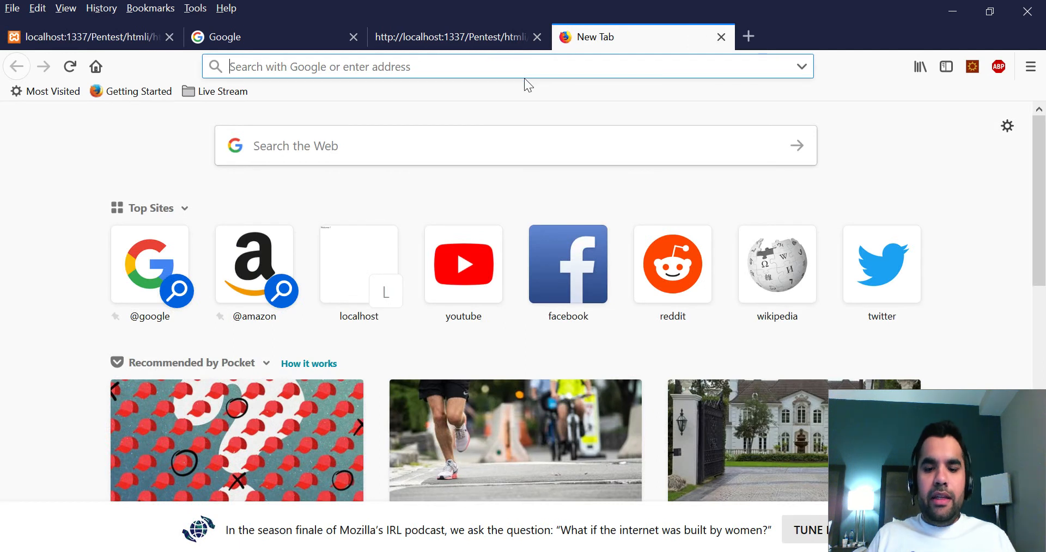